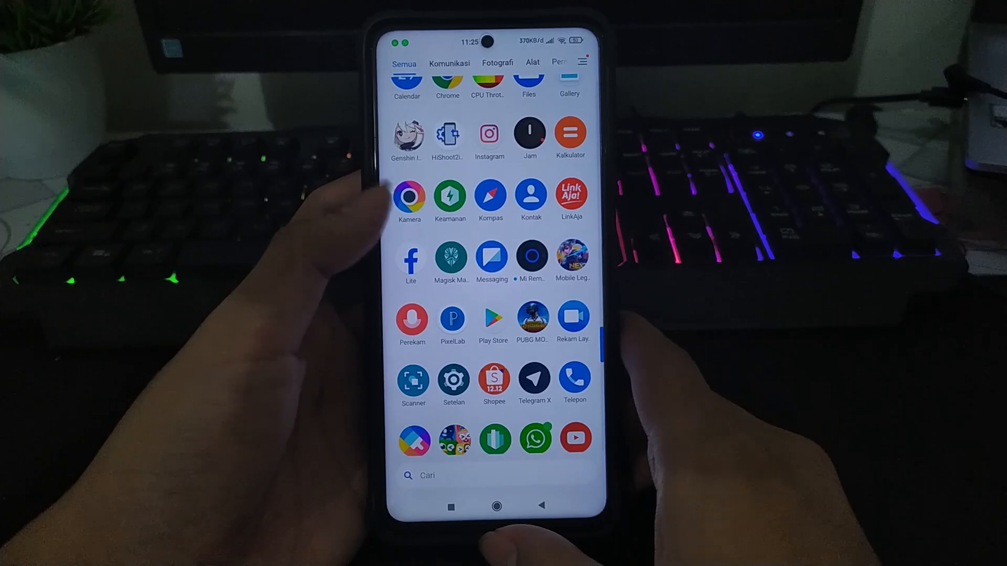
- Launch Magisk Manager from the app drawer, showing Magisk 21.0 and Manager 8.0.3 details
left_click(451, 256)
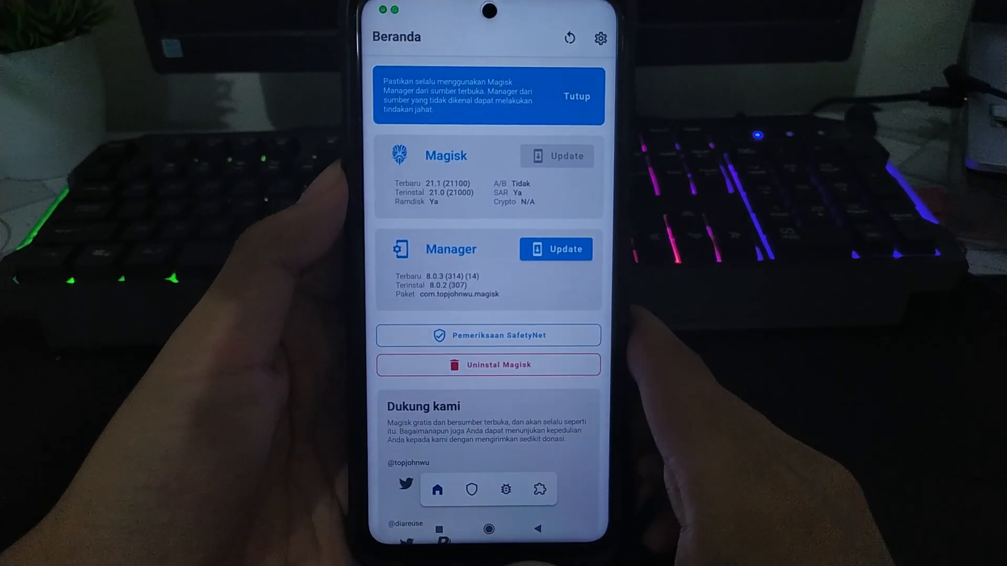
scroll("down", 3)
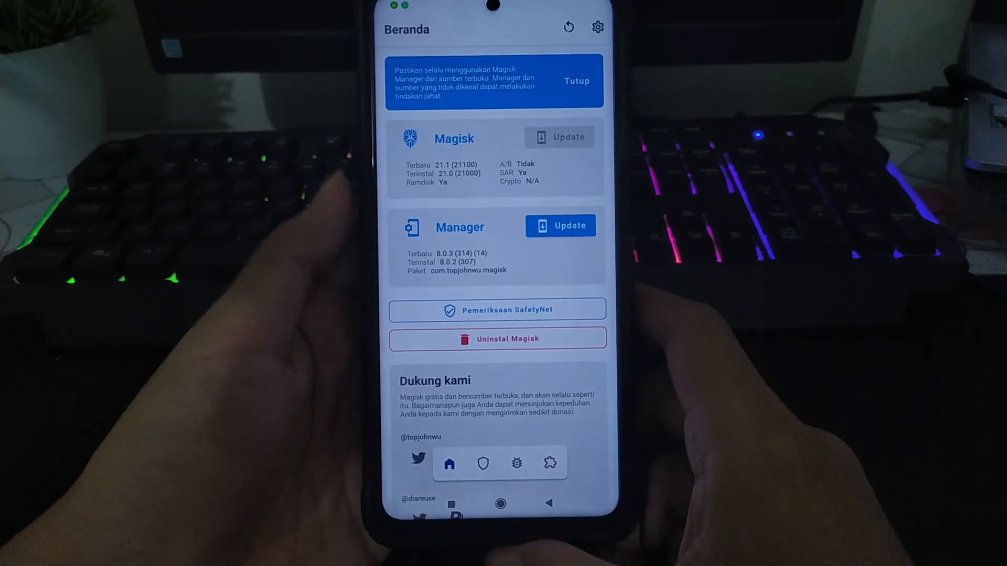
- View the Modules list with Alternative FP for POCO X3 and Amoled Display Colors, then return home
left_click(548, 462)
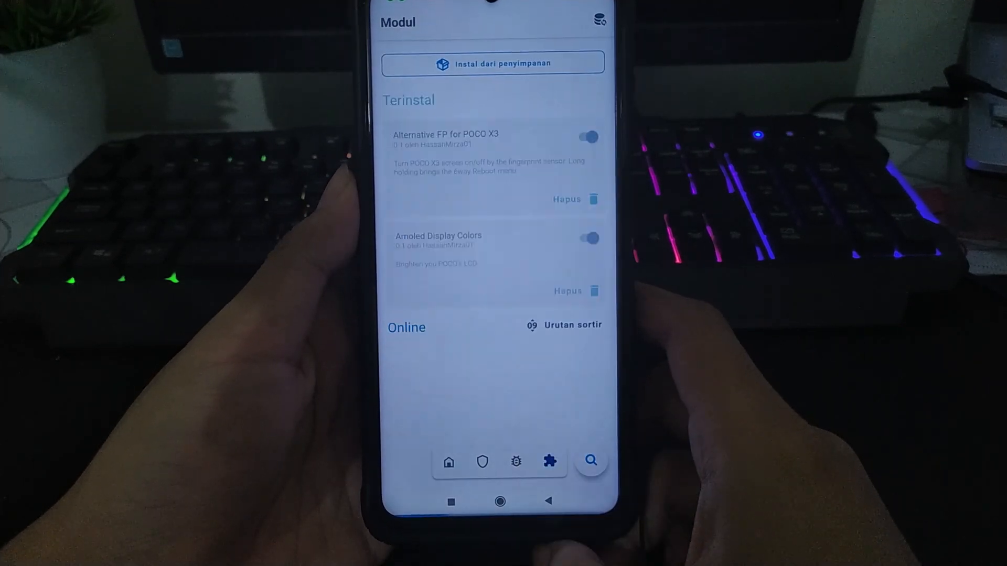
scroll("down", 3)
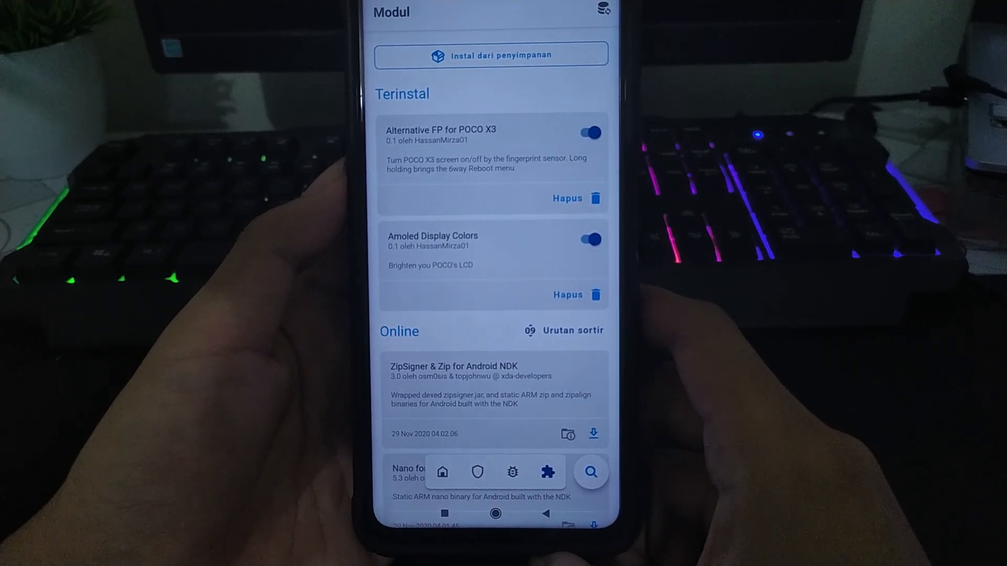
left_click(451, 473)
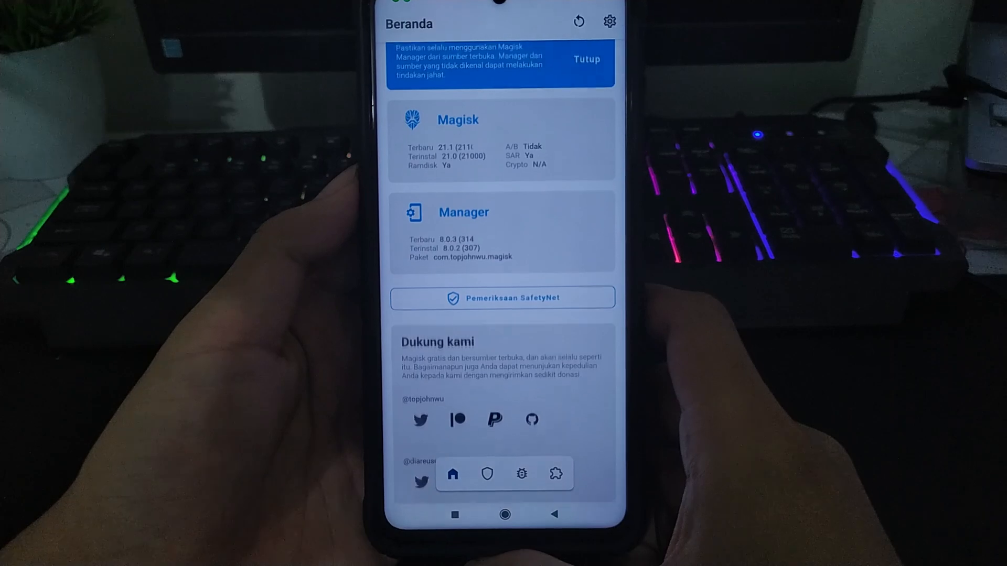